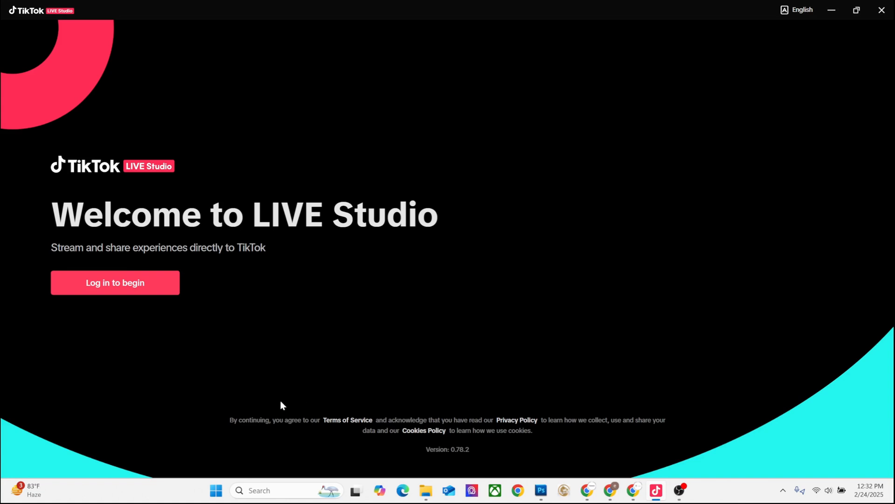
mouse_move(161, 405)
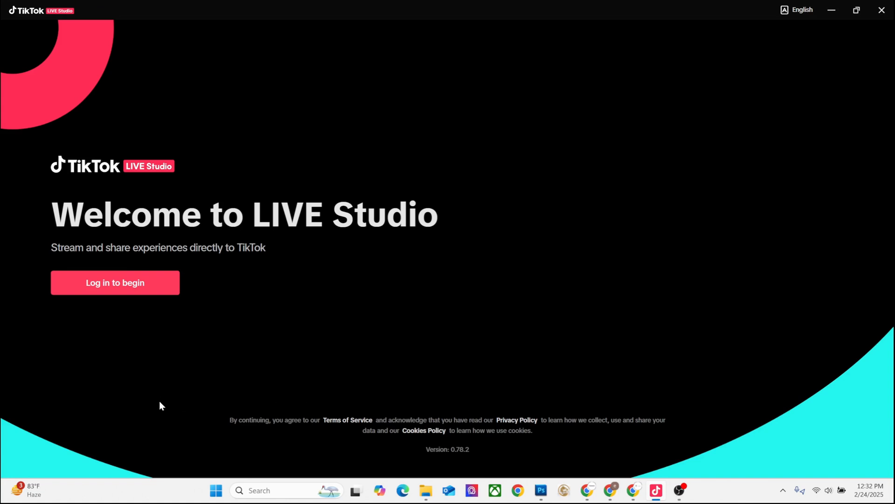
mouse_move(212, 450)
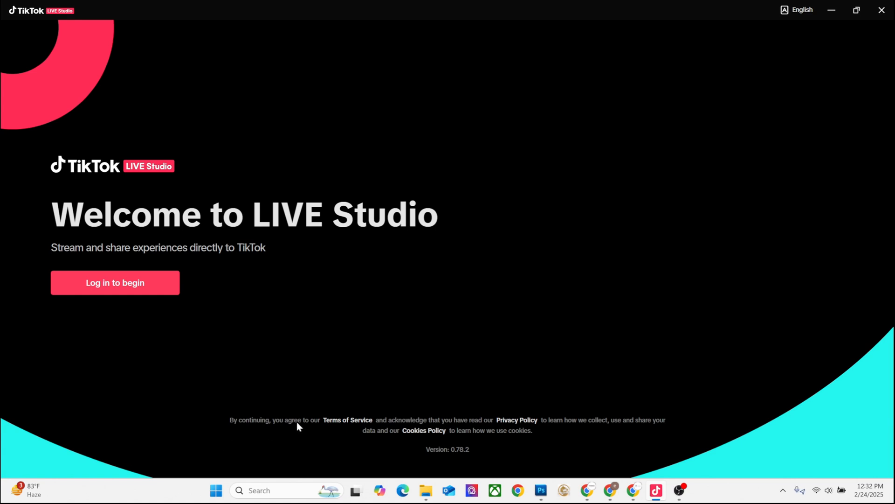
mouse_move(409, 372)
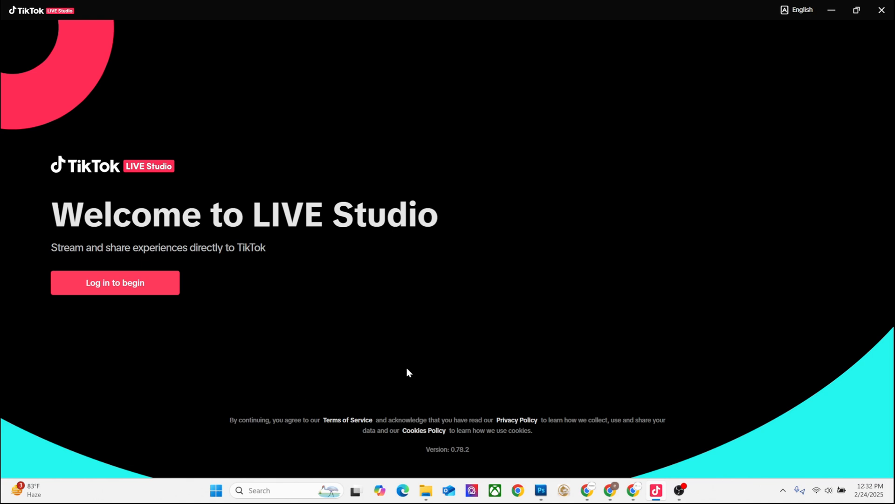
mouse_move(83, 312)
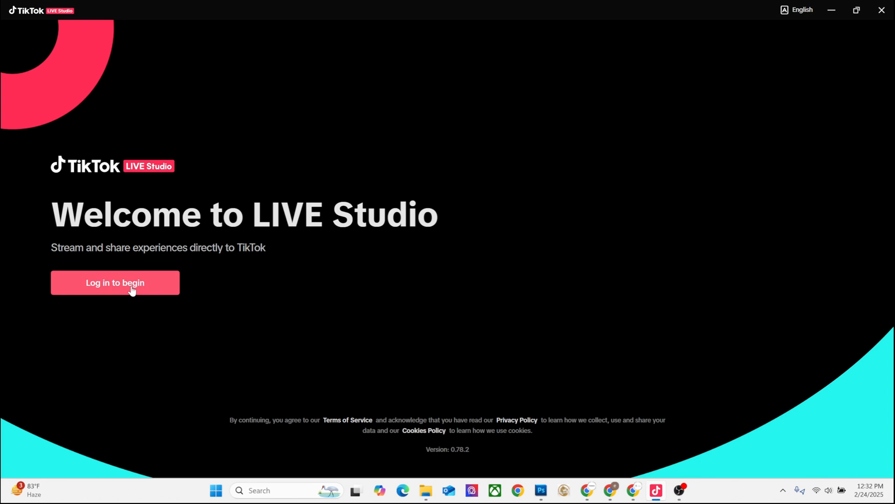
- Log in to TikTok LIVE Studio using a QR code scanned from the phone's TikTok app
left_click(115, 281)
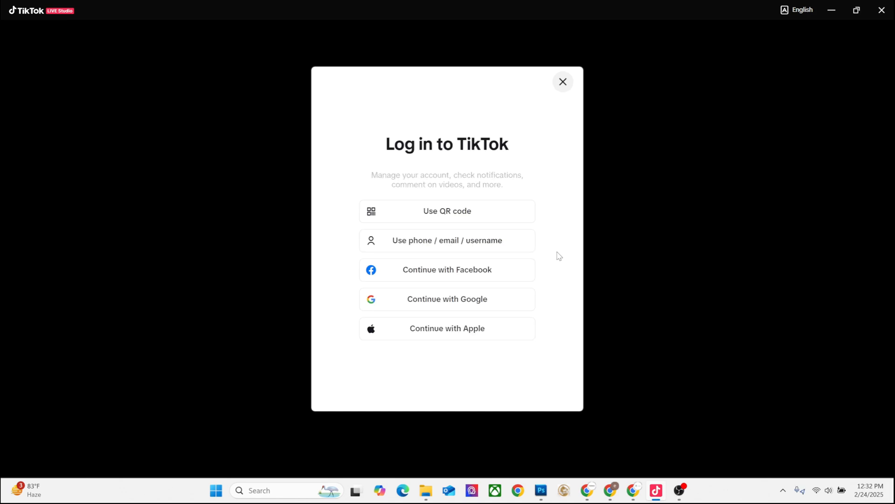
left_click(447, 210)
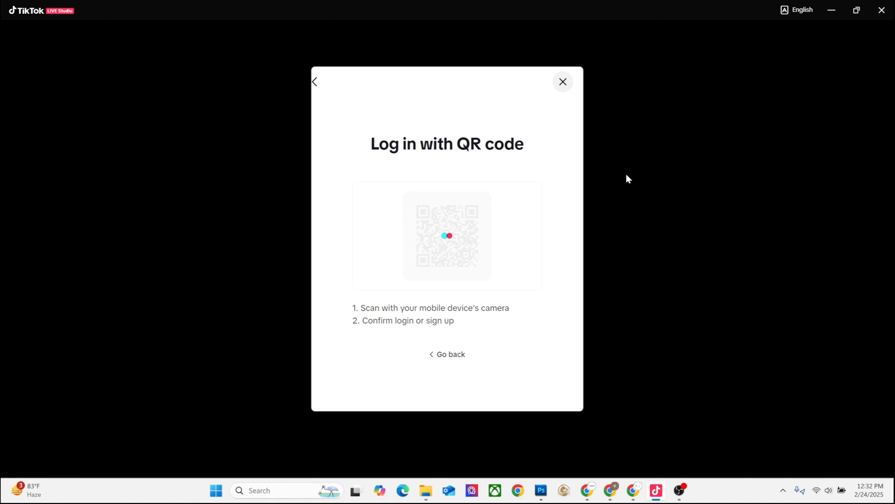
mouse_move(460, 222)
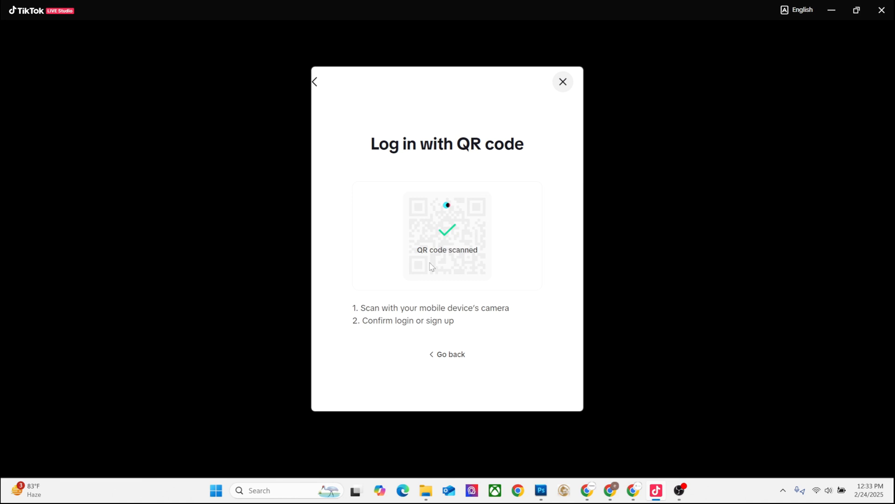
left_click(562, 81)
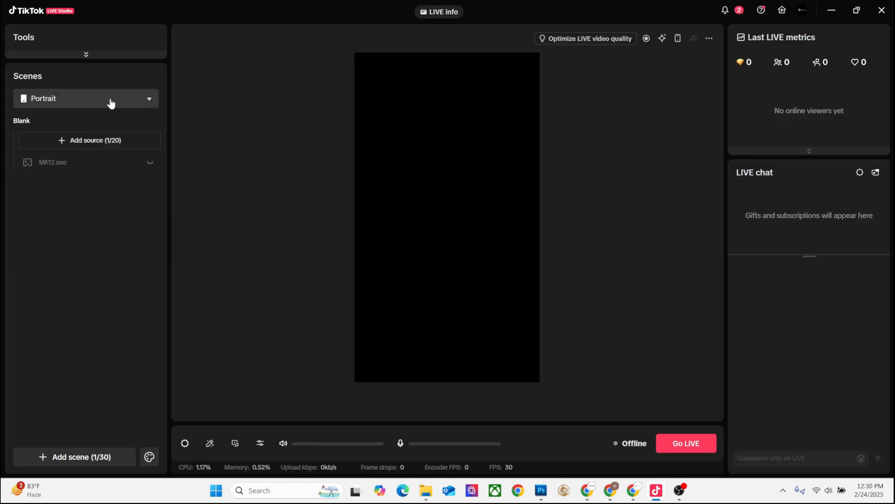
- Review the scene layouts (Dual layout, Landscape, Portrait) and keep Portrait selected
left_click(85, 98)
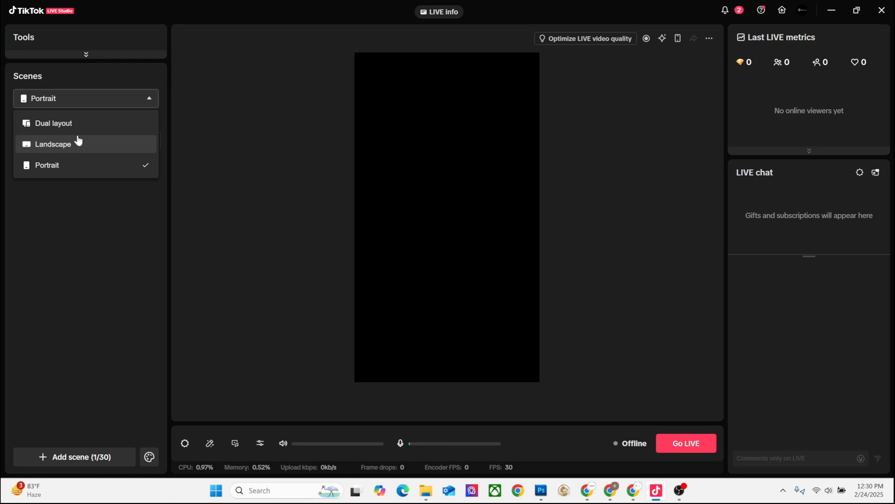
mouse_move(67, 126)
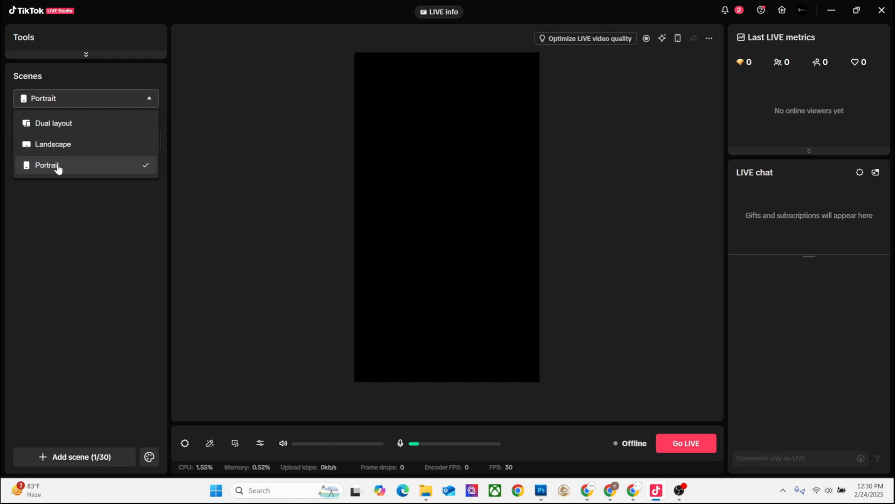
left_click(47, 165)
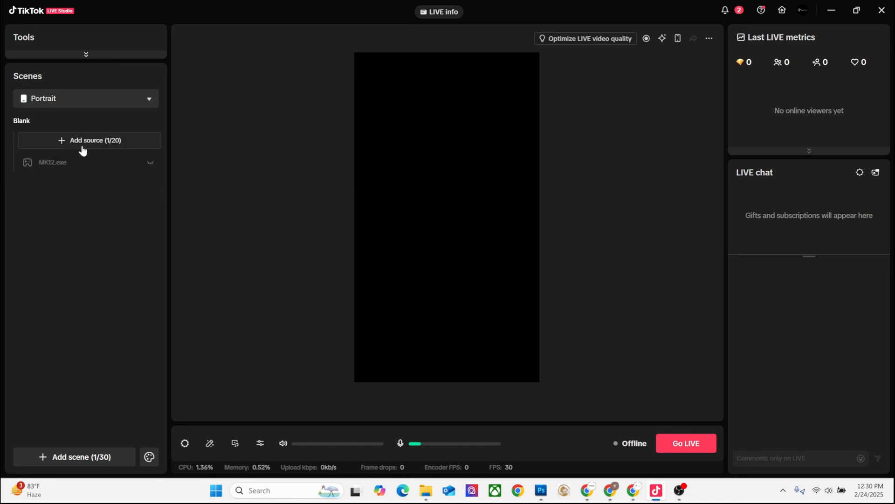
mouse_move(103, 157)
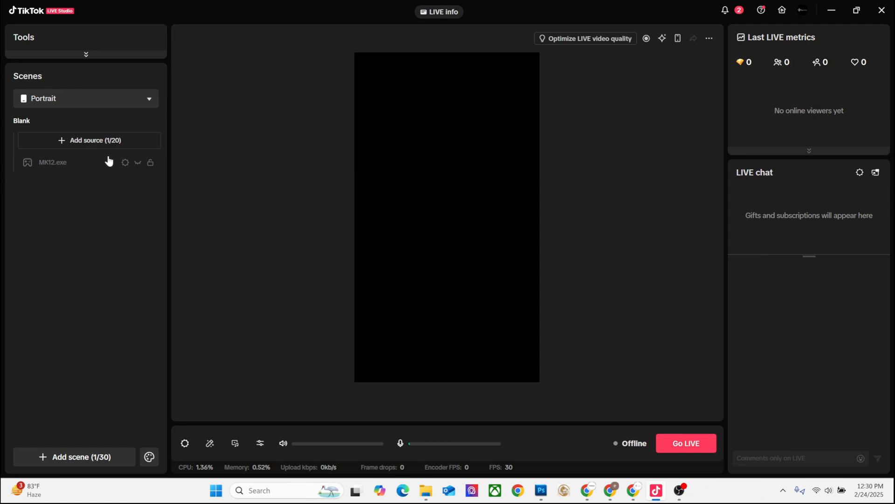
mouse_move(151, 162)
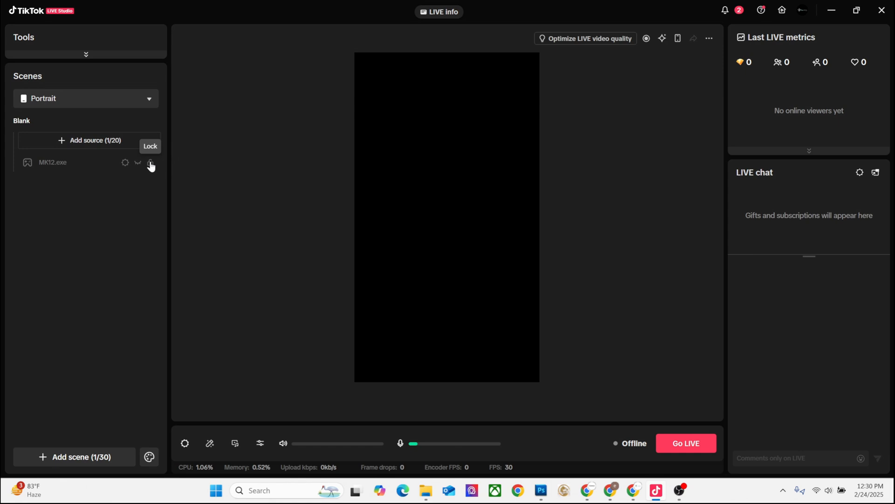
mouse_move(132, 123)
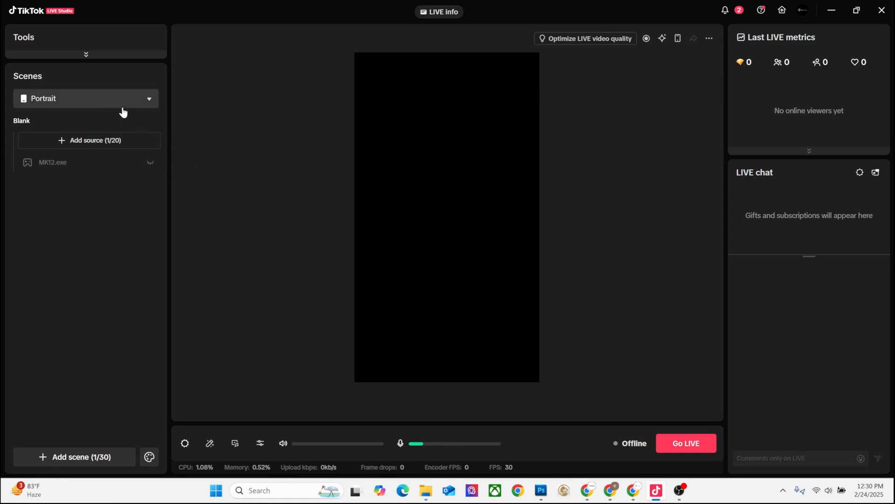
mouse_move(103, 107)
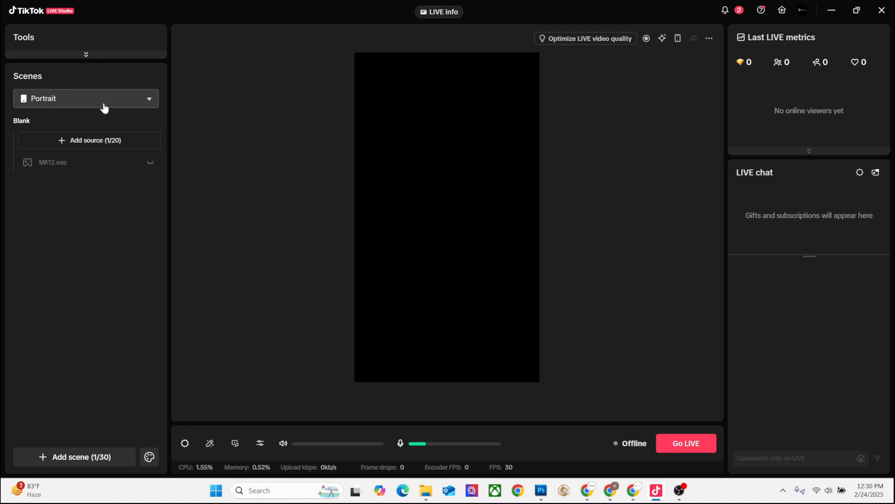
mouse_move(100, 145)
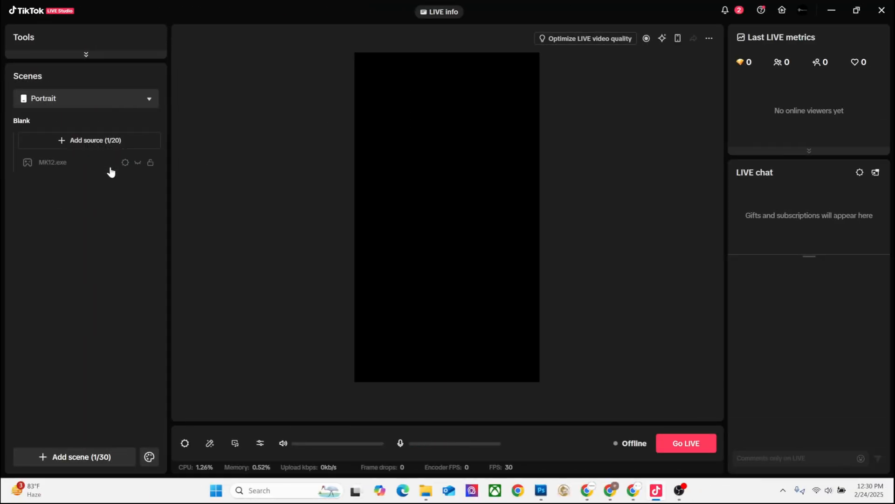
- Add a new Cast (iOS) source to the Portrait scene, bringing up the wired casting setup
left_click(90, 140)
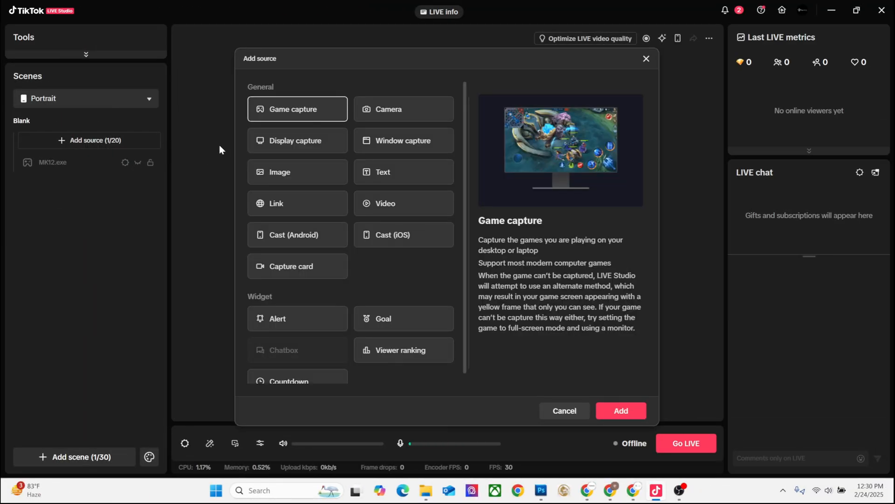
mouse_move(399, 237)
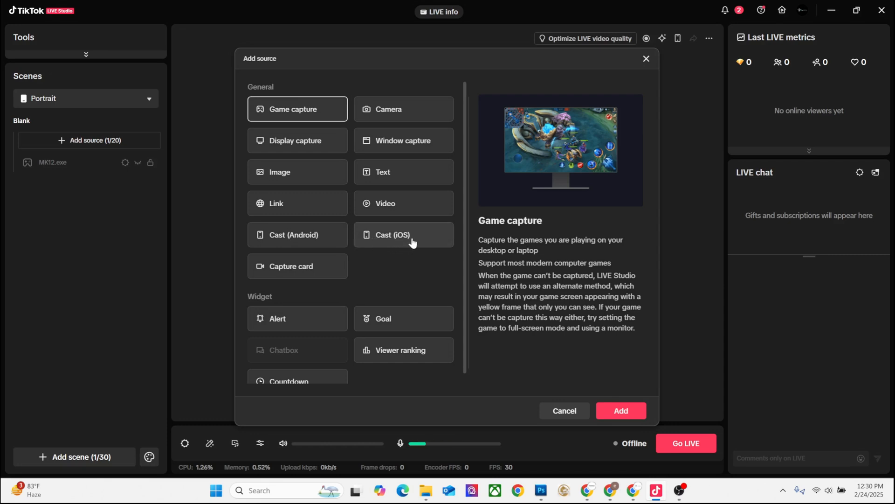
left_click(403, 234)
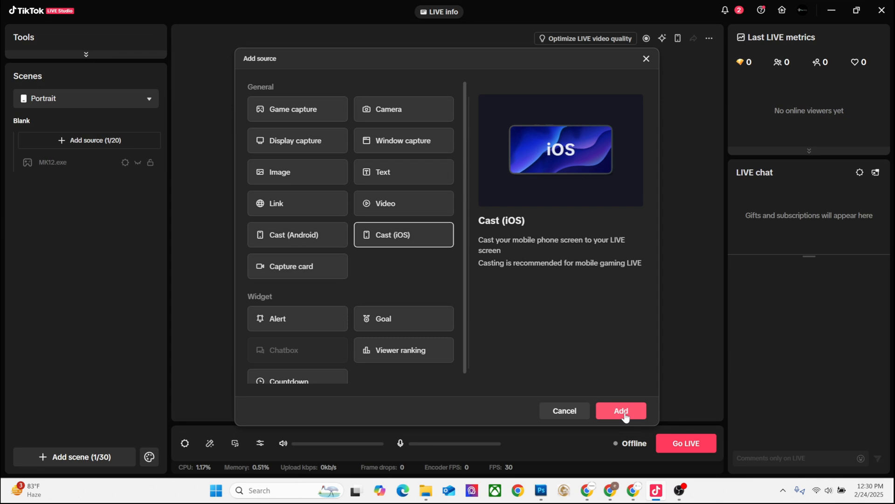
left_click(621, 410)
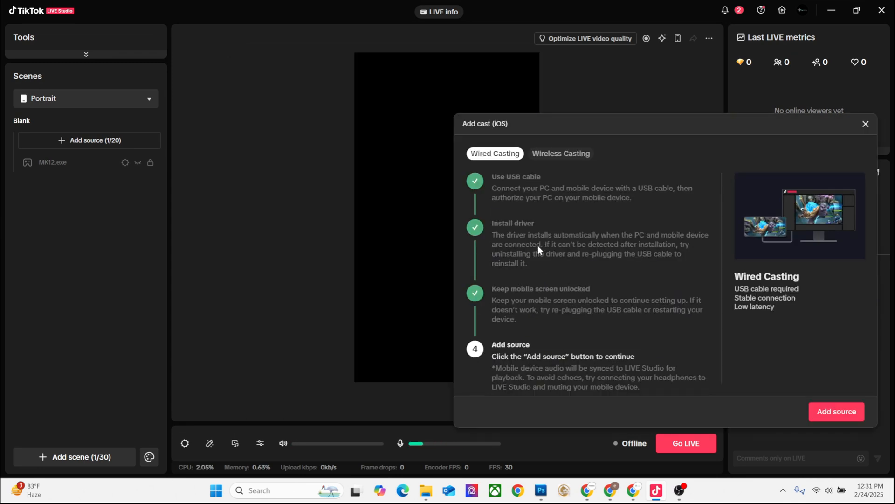
mouse_move(751, 423)
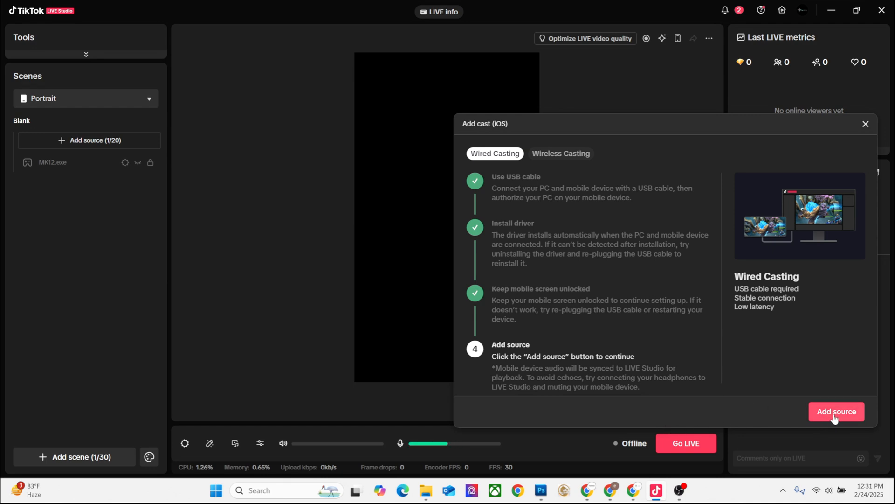
- Add the wired iOS cast so the iPad home screen shows in the Portrait preview
left_click(836, 411)
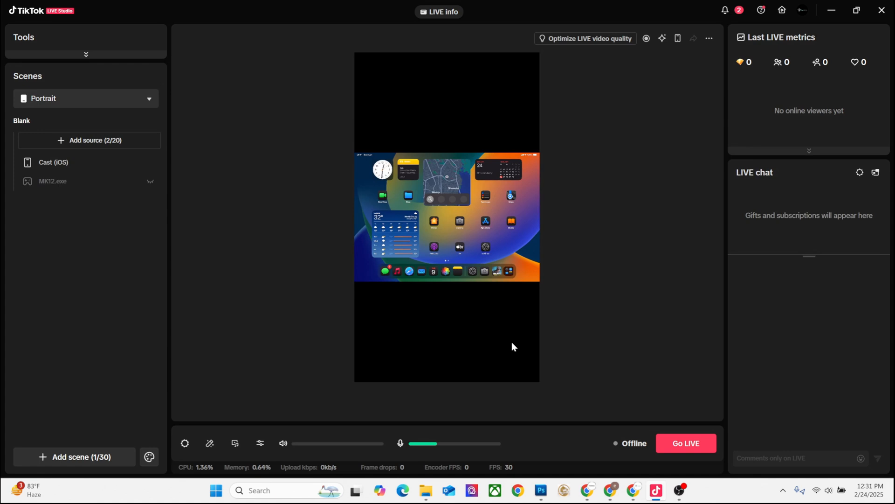
mouse_move(487, 338)
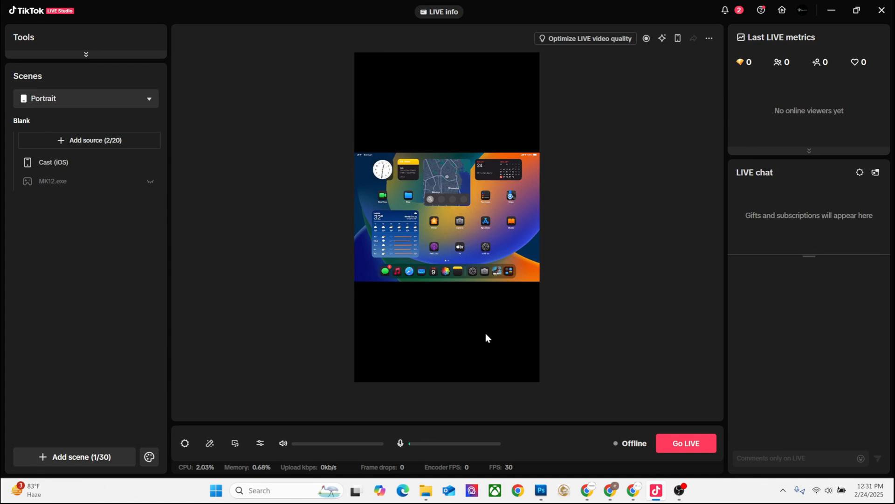